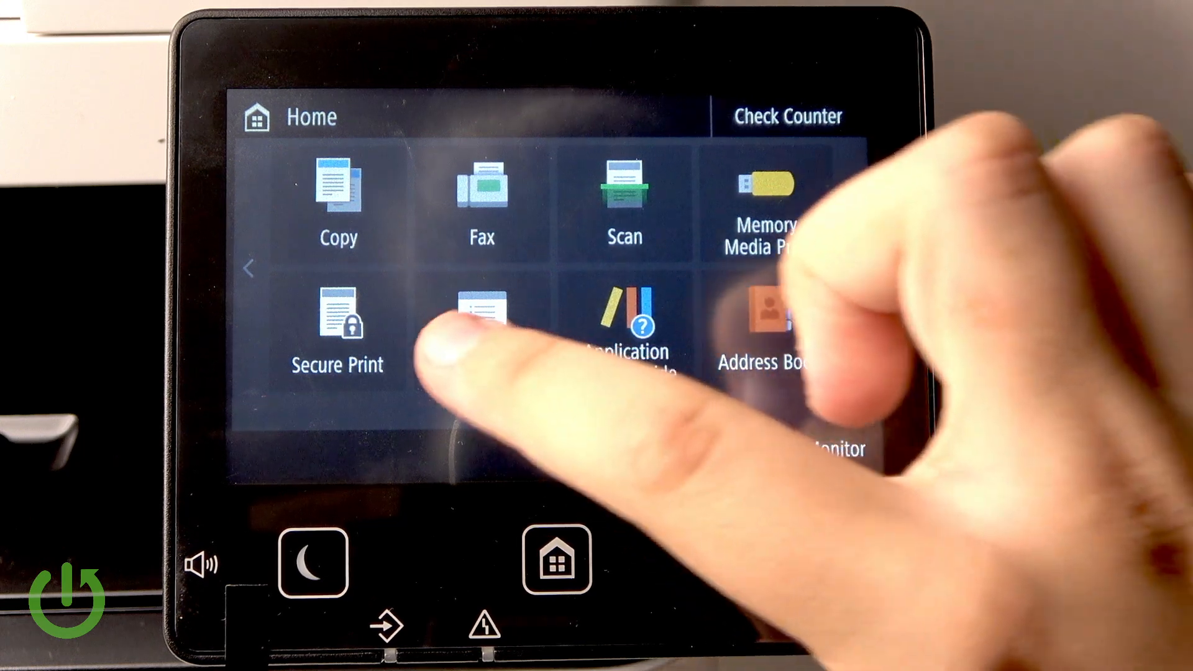
# Open the Preferences menu from the Home screen.
pyautogui.click(481, 319)
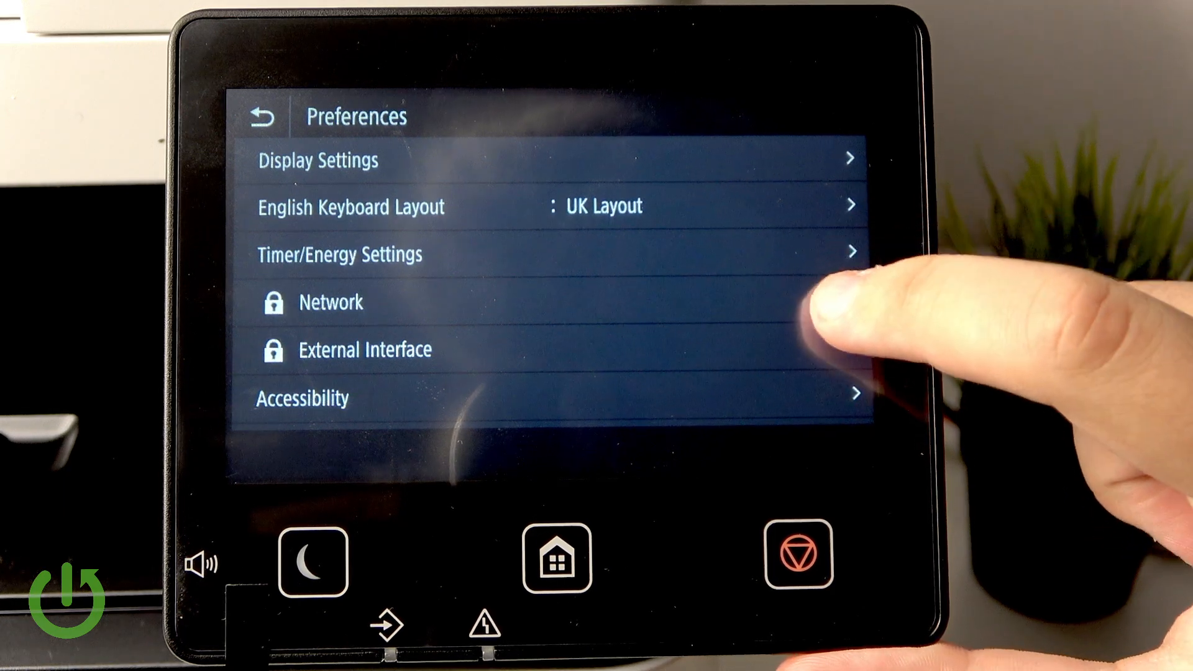
# Go to Network, then Wireless LAN Settings to list available wireless networks.
pyautogui.click(330, 302)
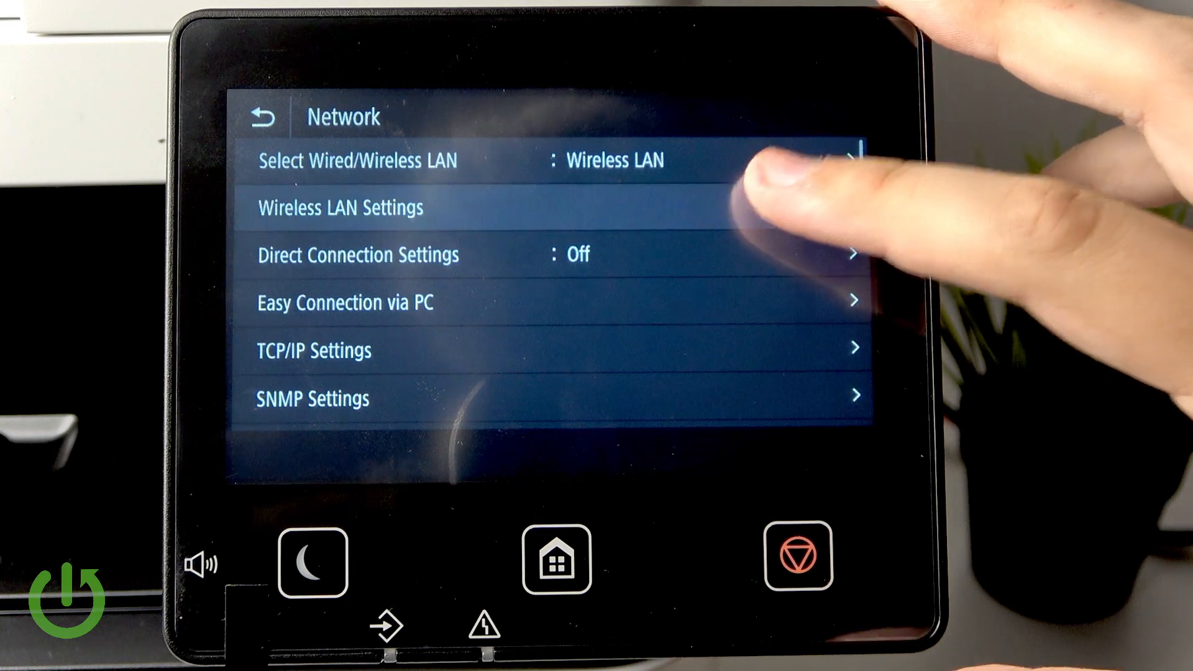
pyautogui.click(339, 208)
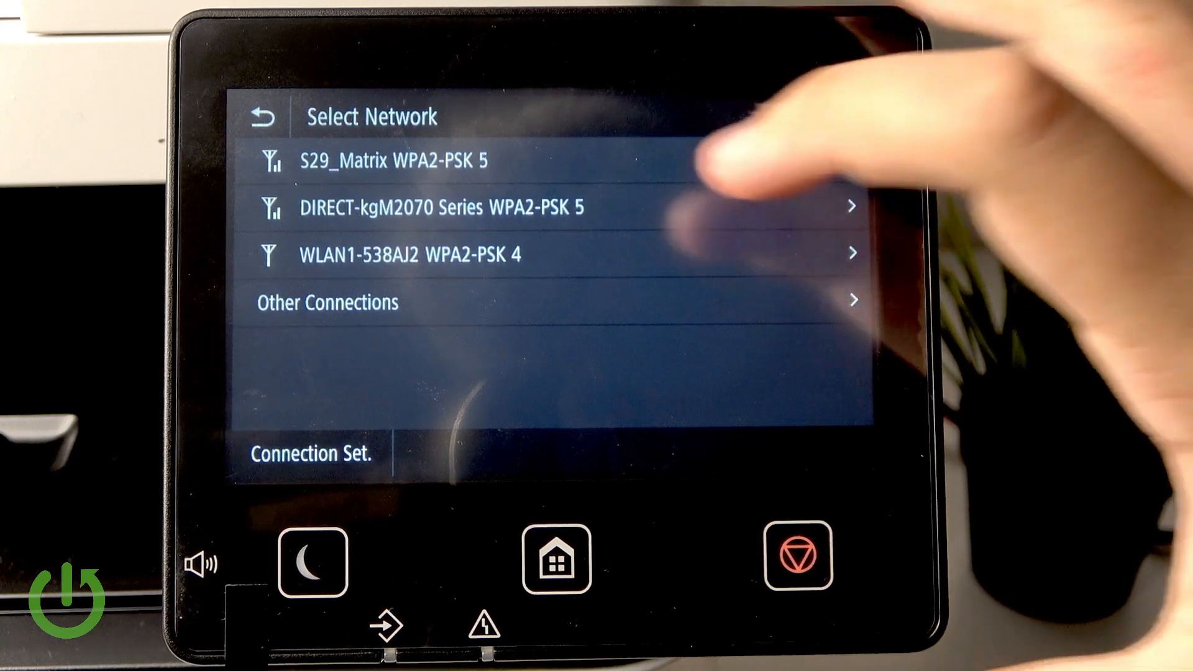
# Select the wireless network, enter its password, and apply it to connect.
pyautogui.click(388, 159)
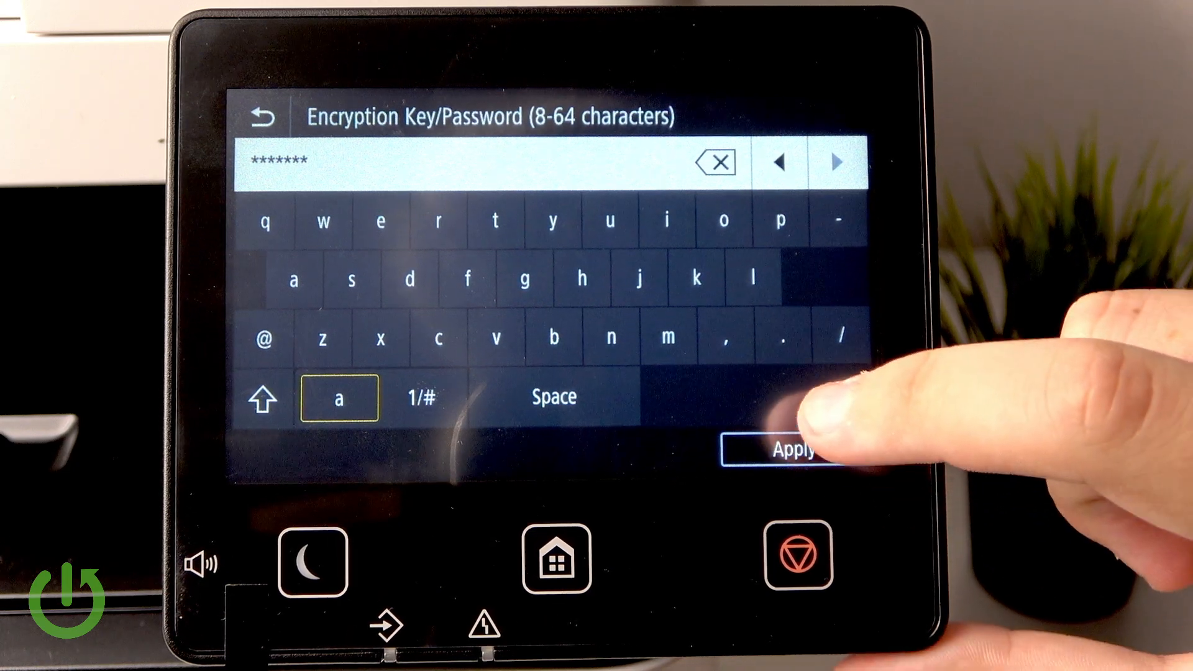
pyautogui.click(790, 448)
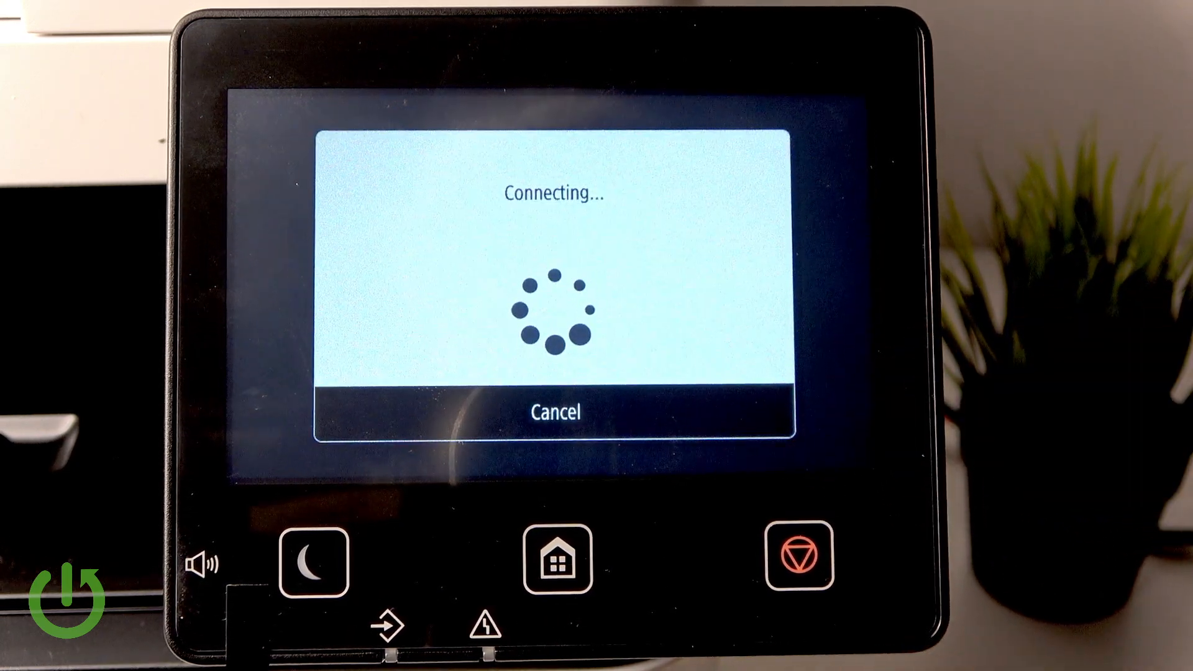